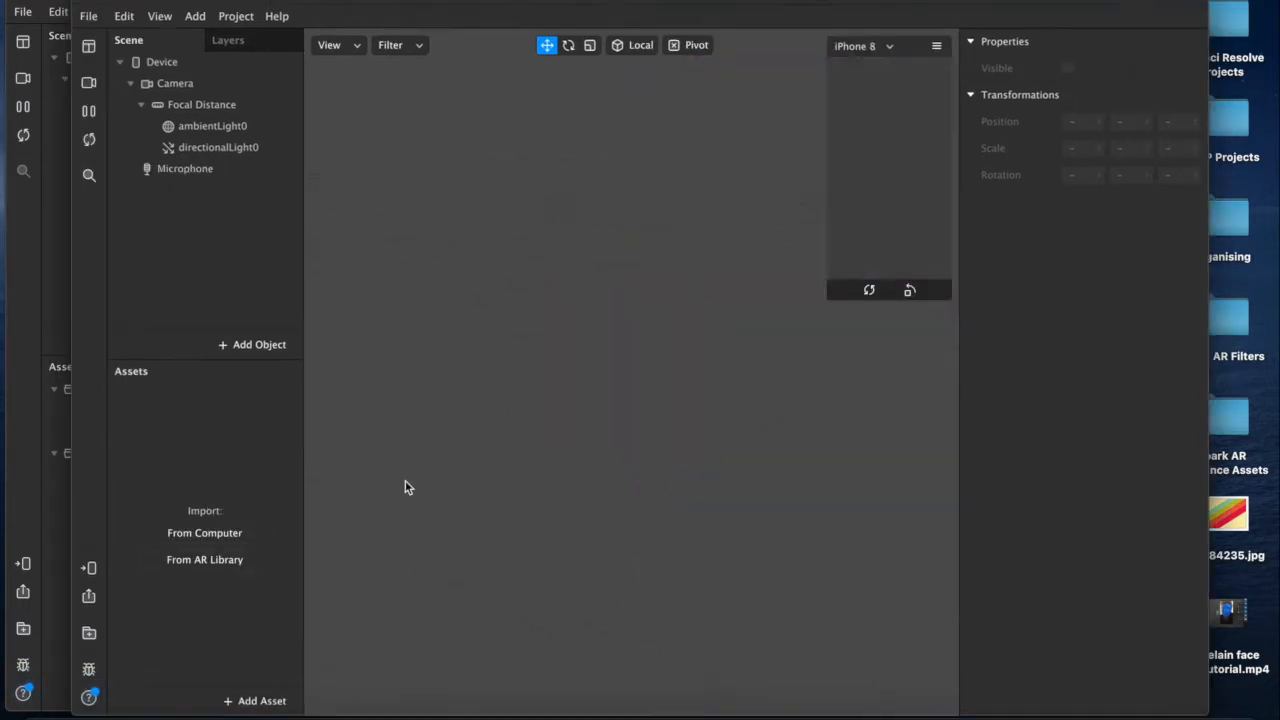
# - Add a Face Tracker with a face mesh covered by white material0
pyautogui.click(252, 344)
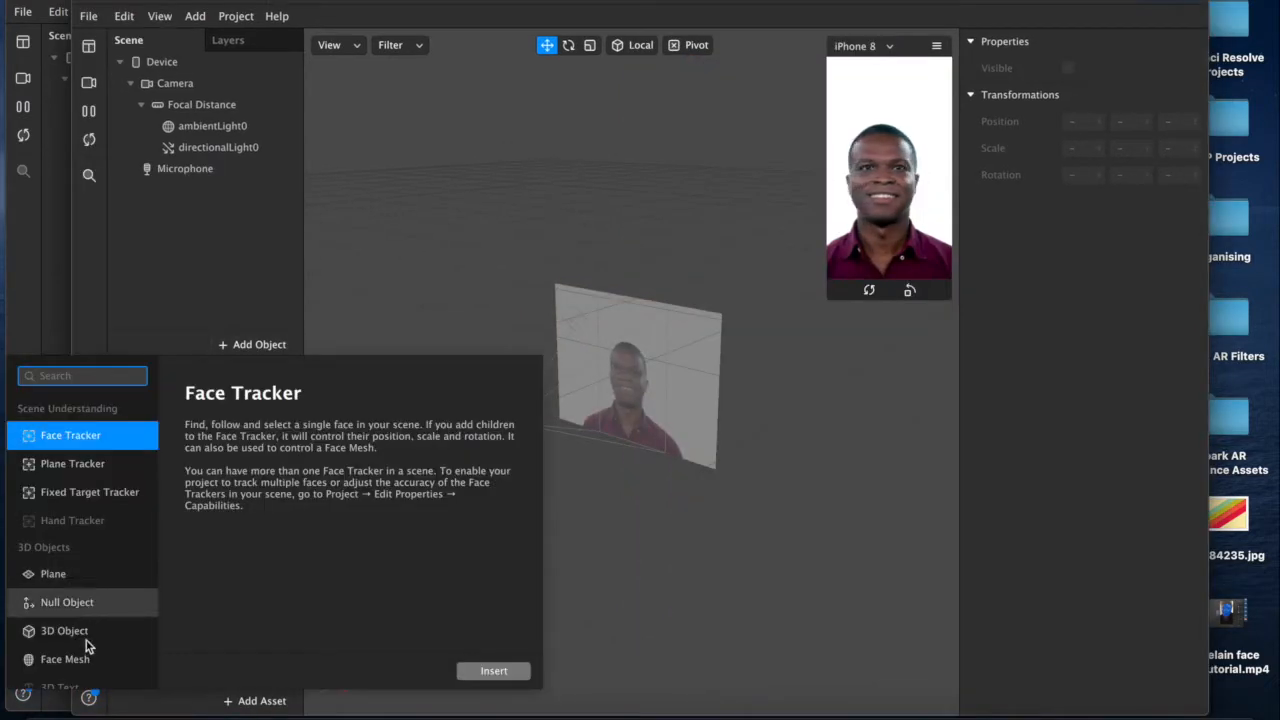
pyautogui.click(492, 670)
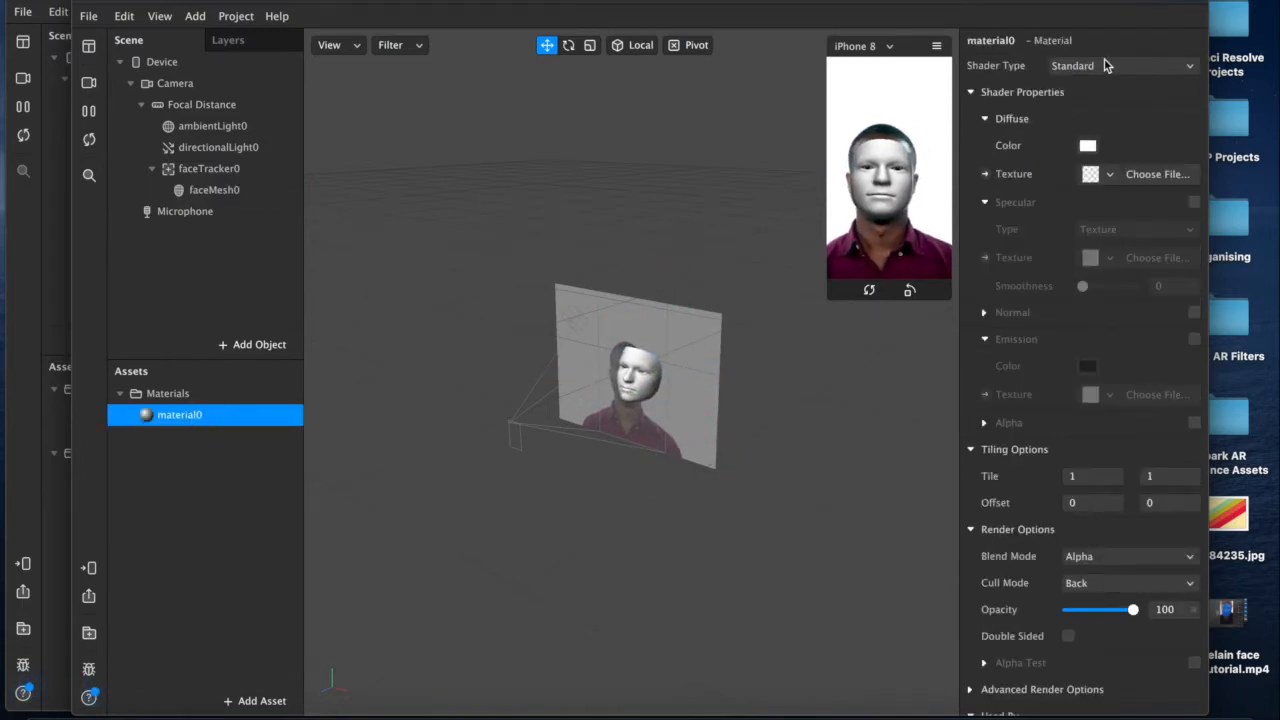
# - Make material0 physically-based and add the Balcony environment texture preset
pyautogui.click(1120, 64)
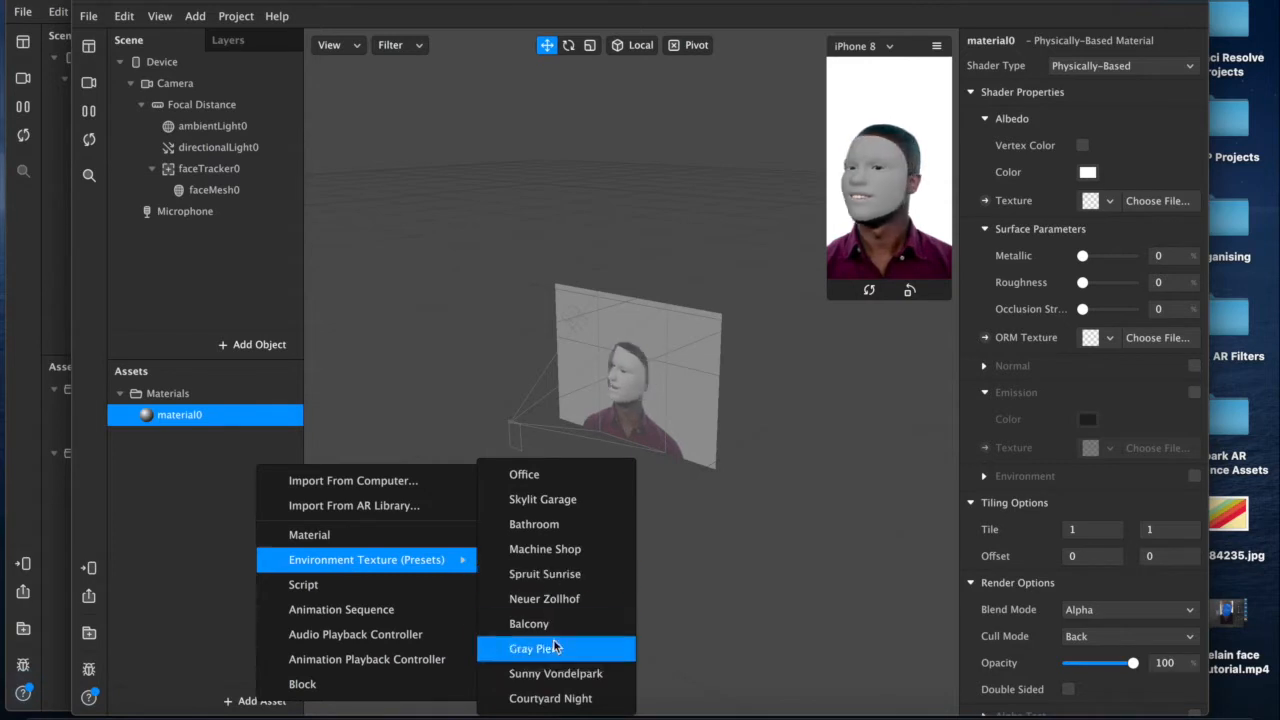
pyautogui.click(528, 624)
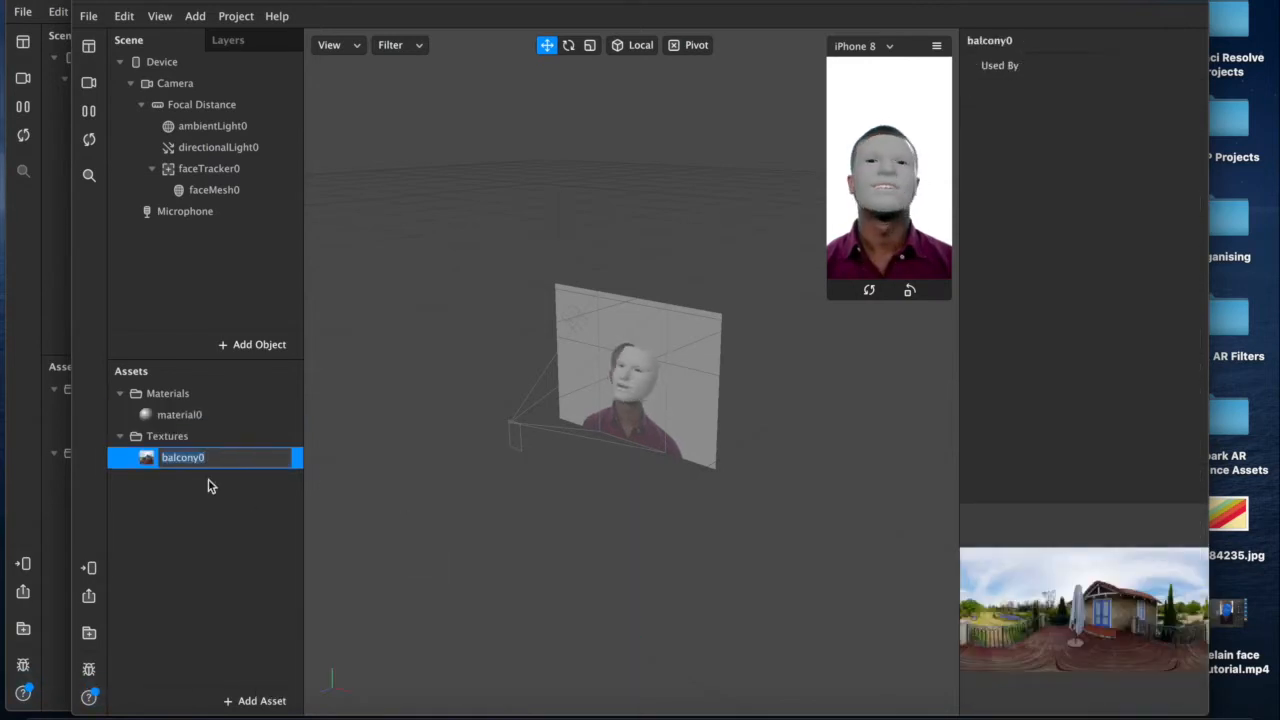
pyautogui.click(180, 414)
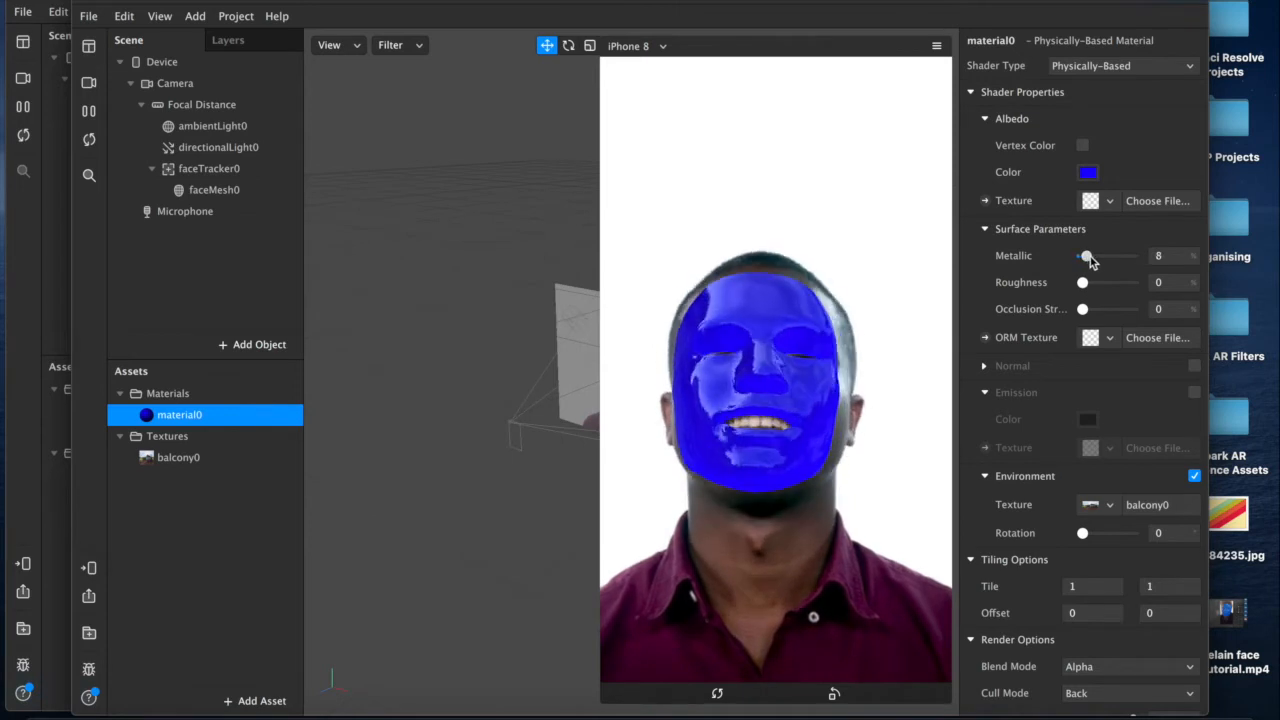
# - Tune the blue mask to metallic about 28 and roughness about 30
pyautogui.moveTo(1086, 256); pyautogui.dragTo(1118, 256)
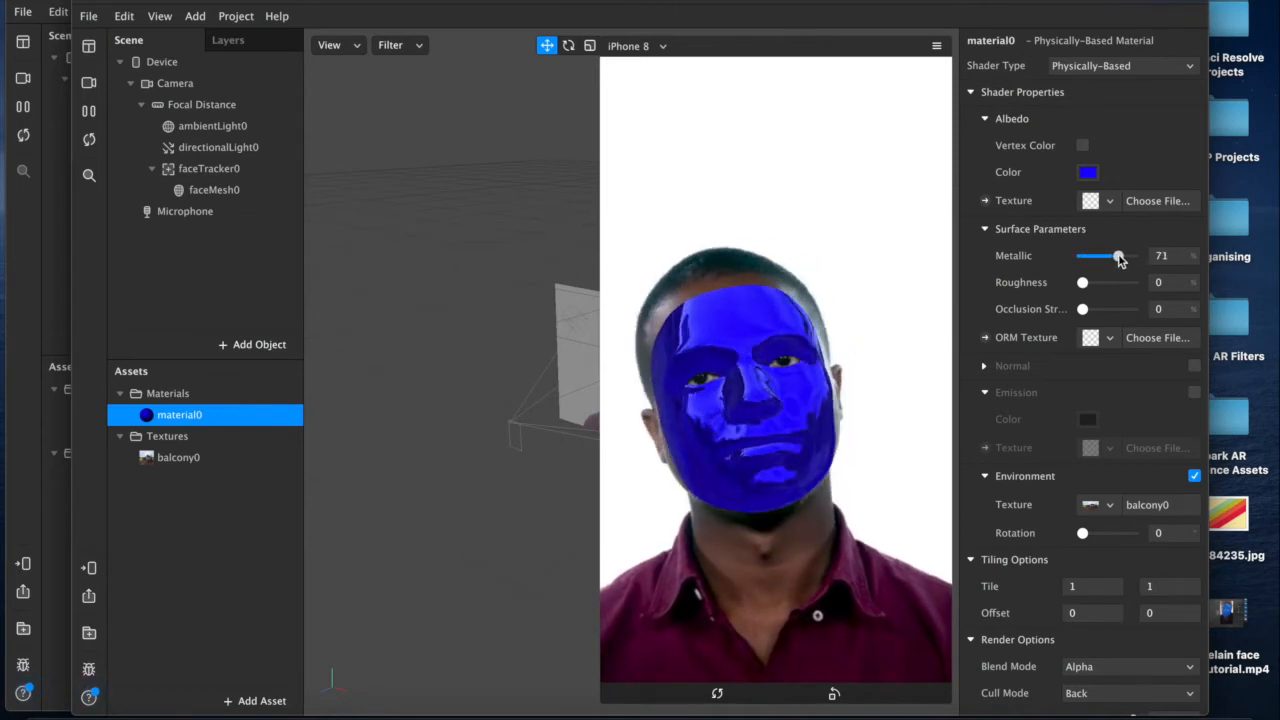
pyautogui.moveTo(1118, 256); pyautogui.dragTo(1086, 256)
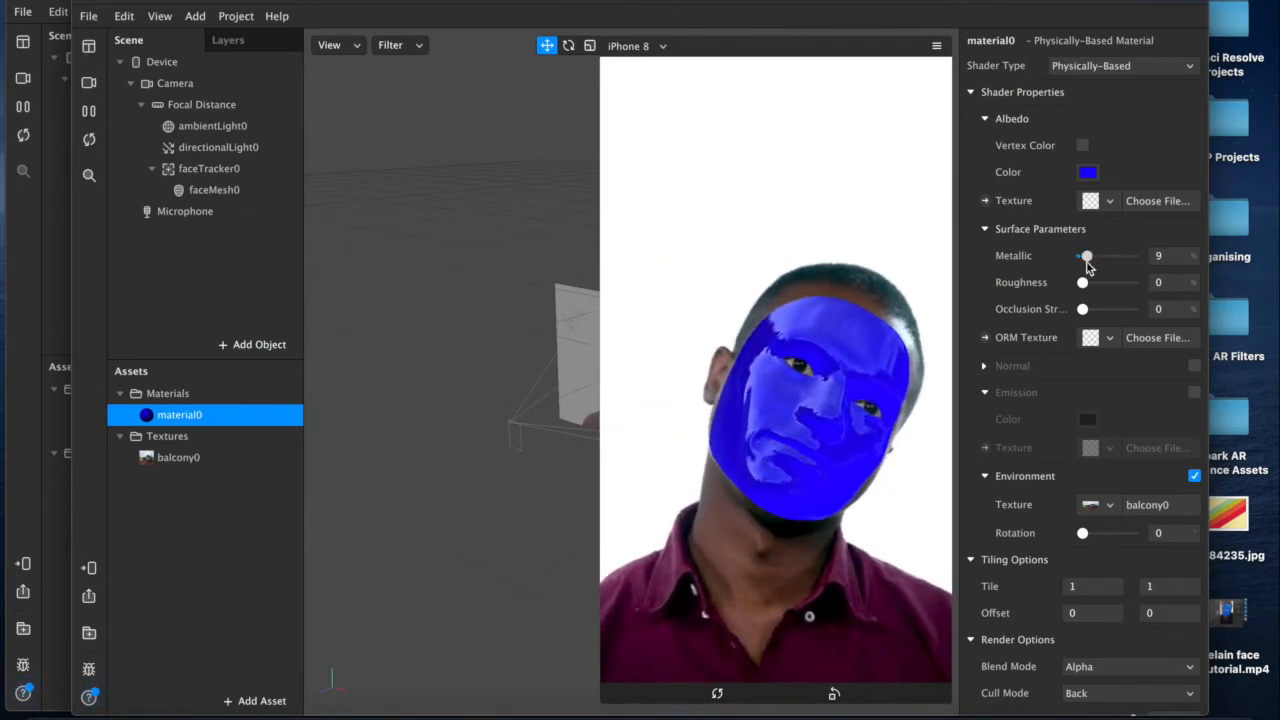
pyautogui.moveTo(1082, 282); pyautogui.dragTo(1102, 282)
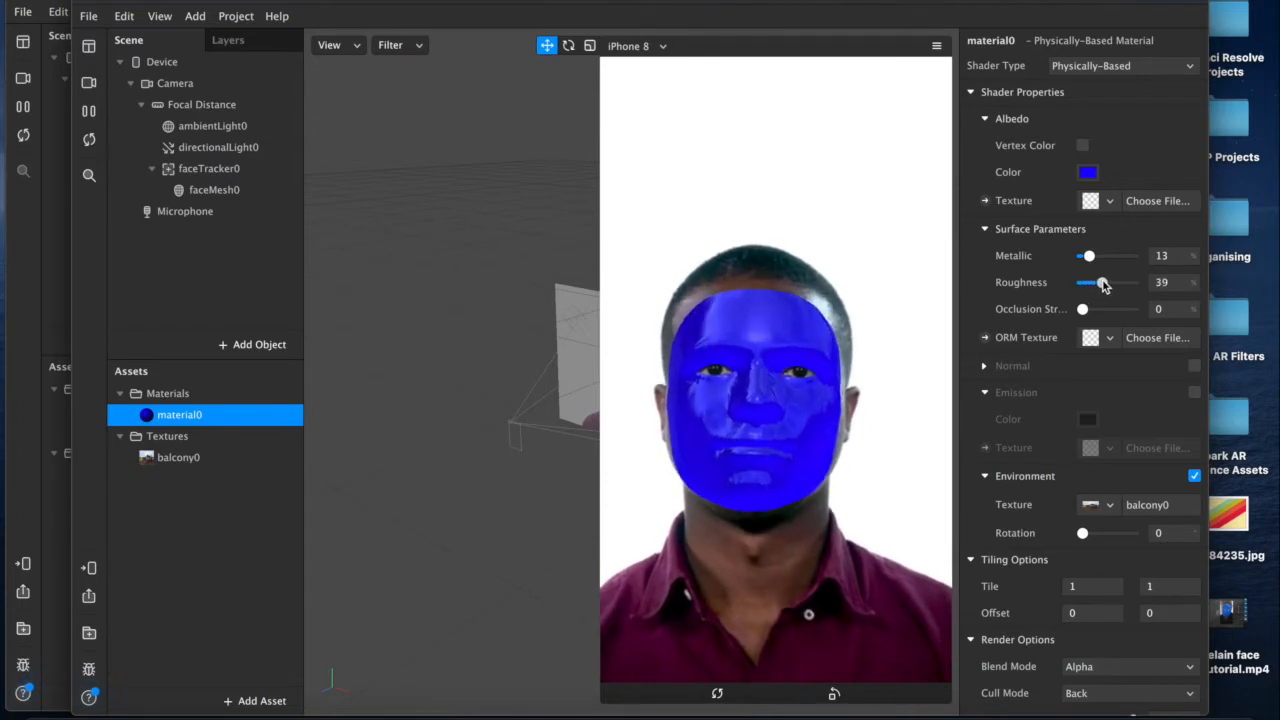
pyautogui.moveTo(1088, 256); pyautogui.dragTo(1096, 256)
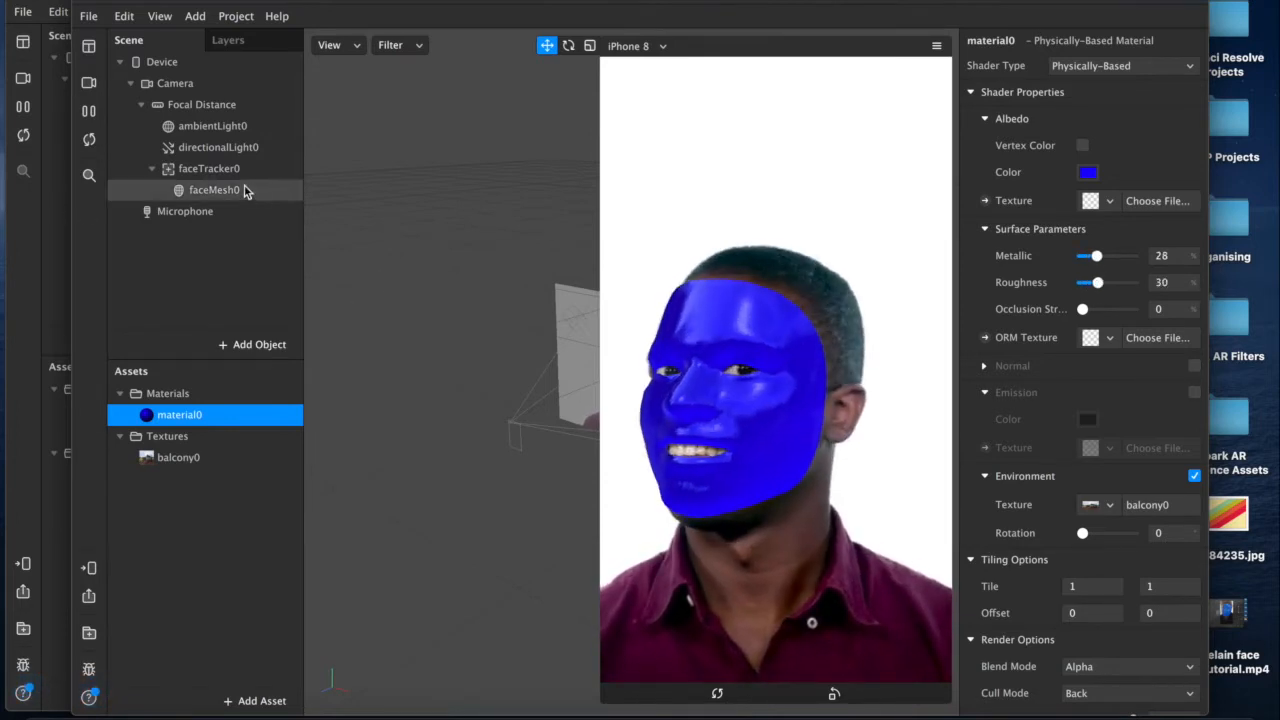
# - Duplicate the face mesh, toggle its Eyes and Mouth, and give it a new material1
pyautogui.rightClick(208, 168)
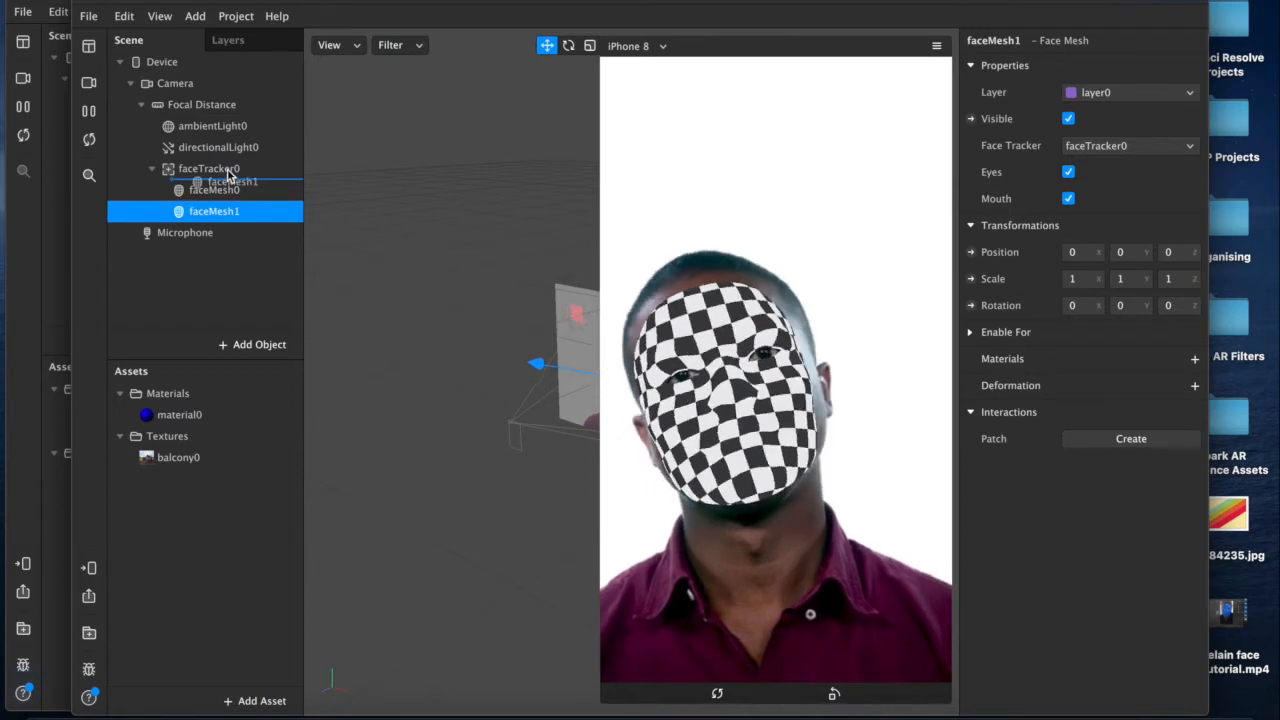
pyautogui.click(1068, 172)
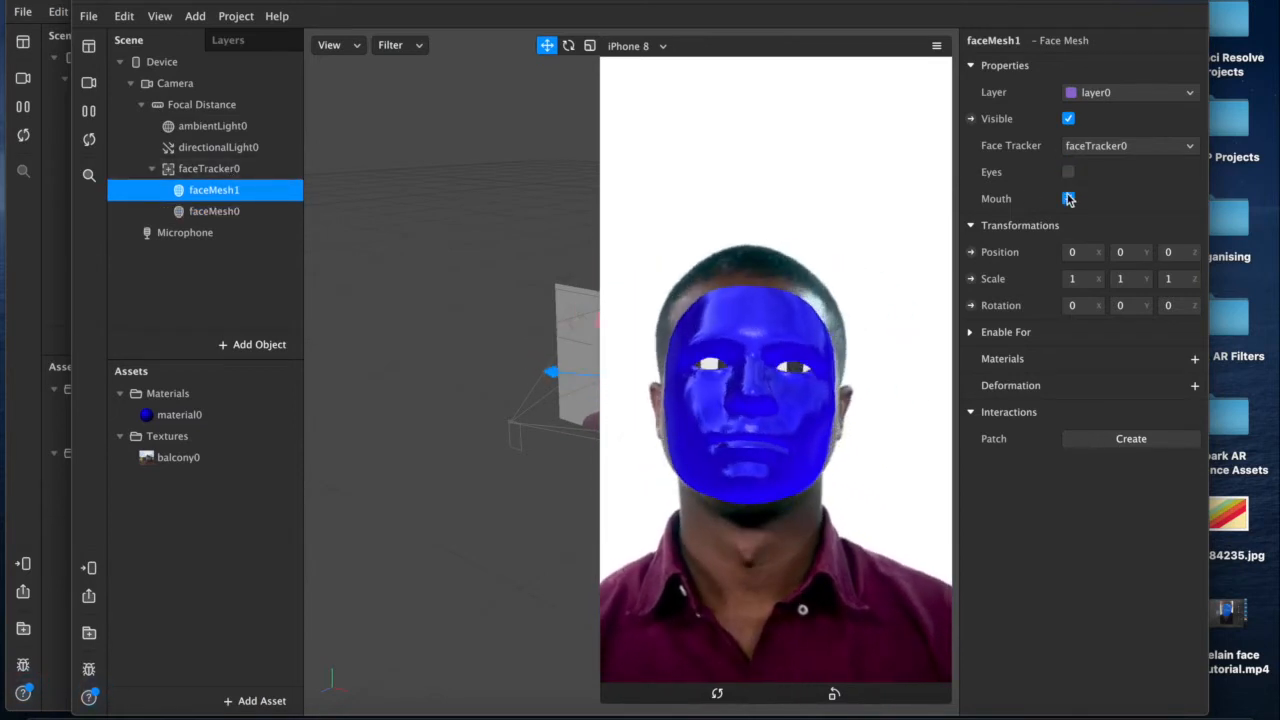
pyautogui.click(1068, 198)
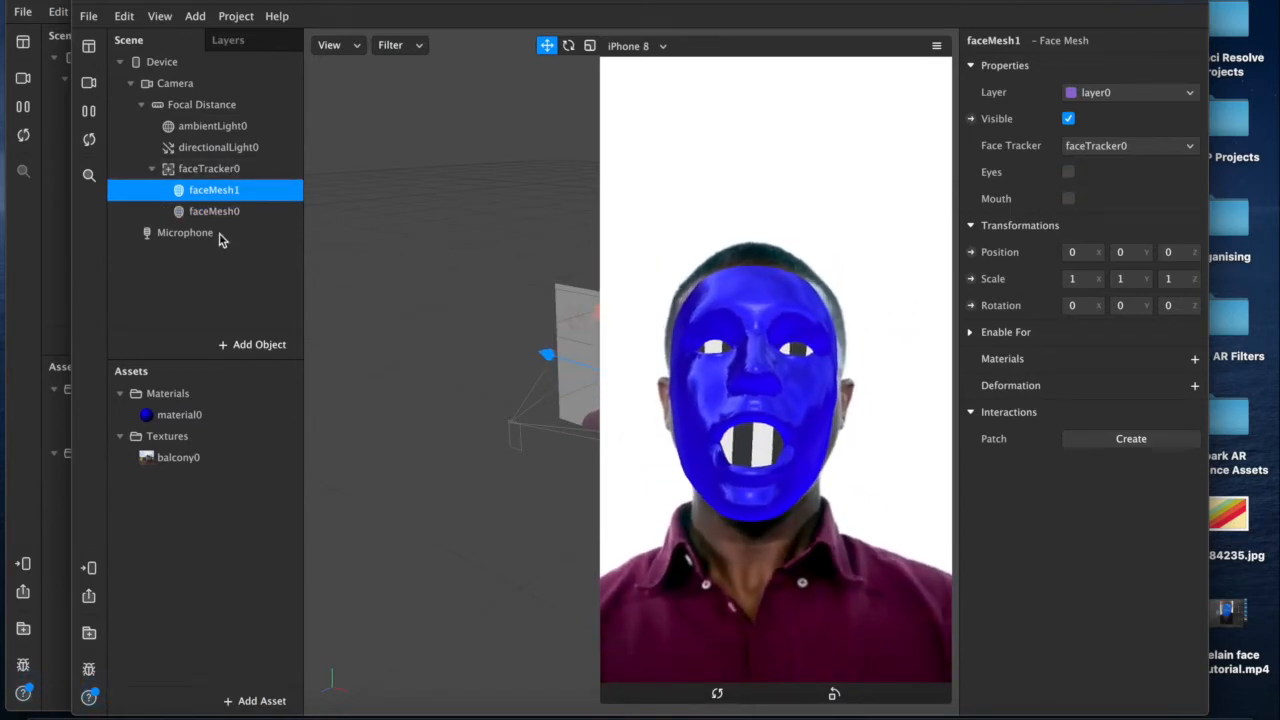
pyautogui.click(1194, 358)
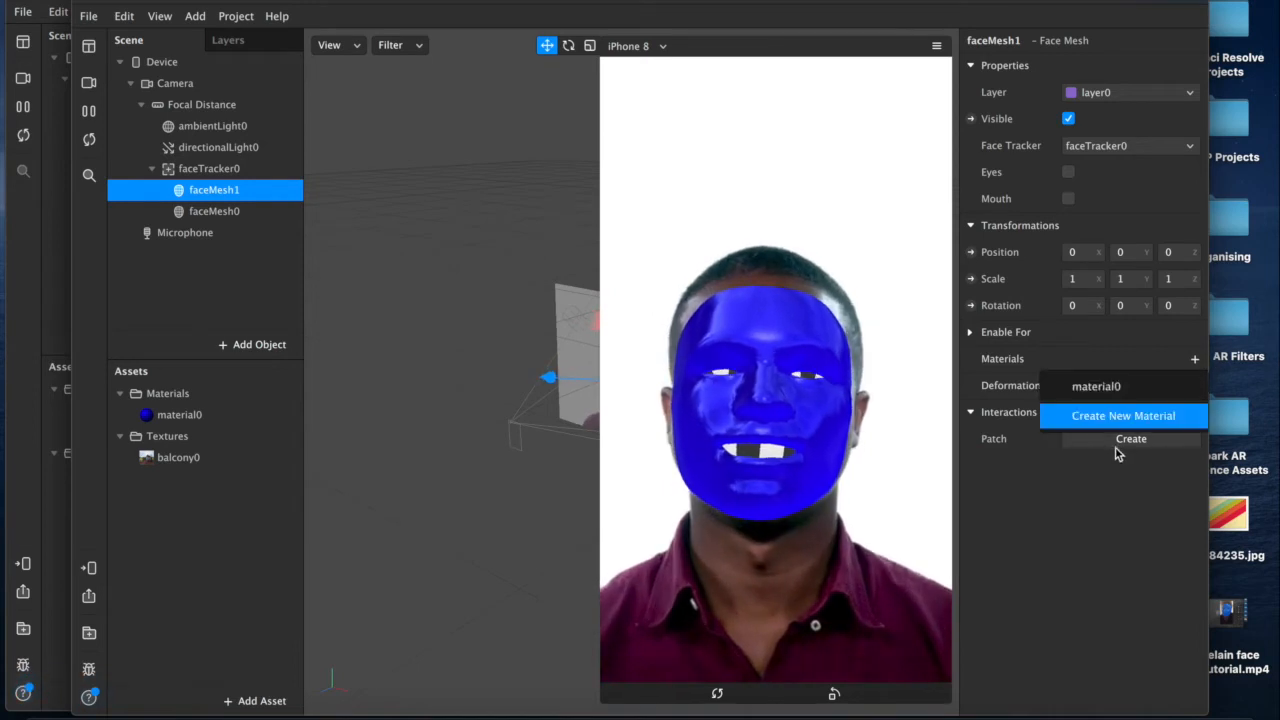
pyautogui.click(1124, 414)
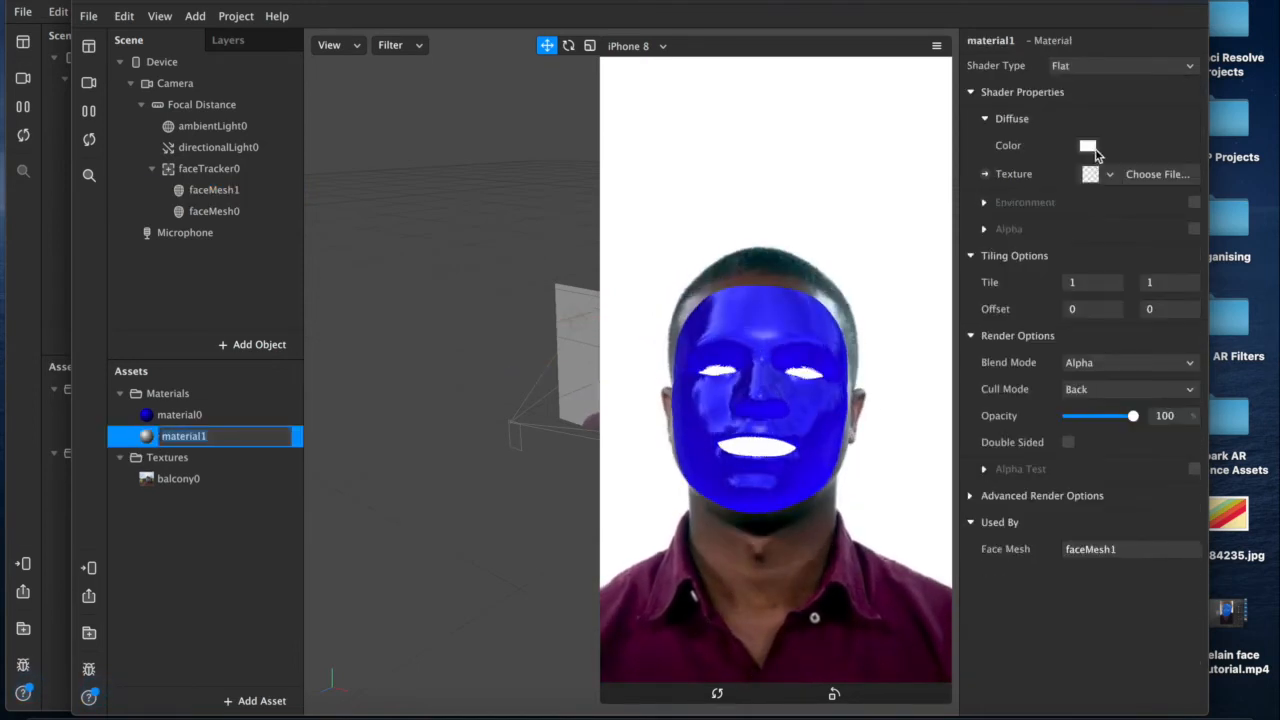
# - Colour material1 pink for the eyes and lips, then return to material0
pyautogui.click(1088, 144)
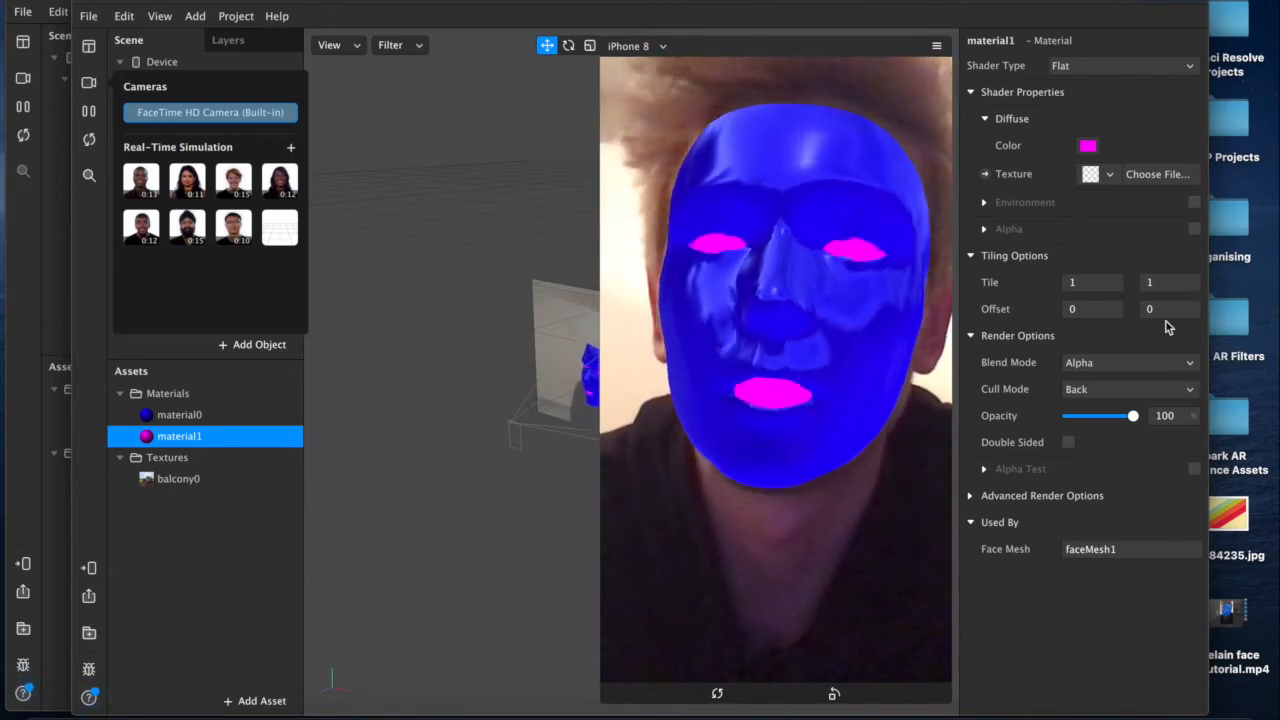
pyautogui.click(180, 414)
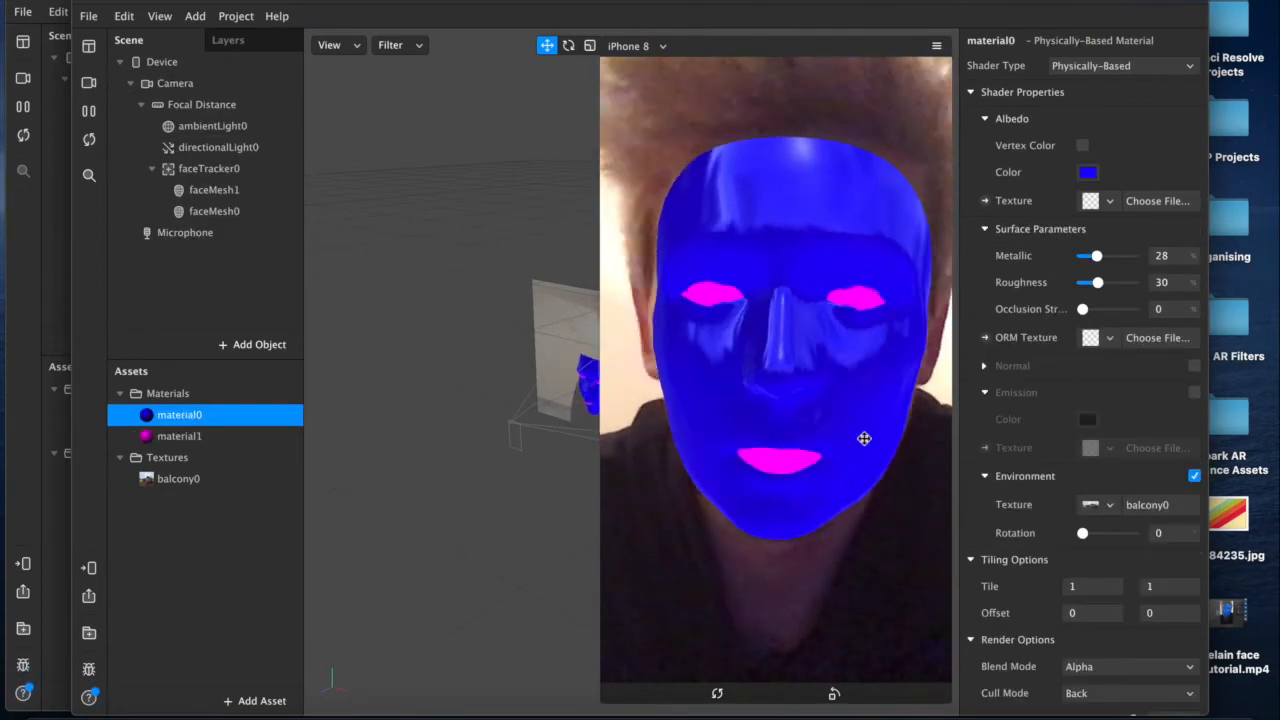
# - Make the mask glossier with metallic at 1 and roughness at 6
pyautogui.moveTo(1100, 282); pyautogui.dragTo(1092, 282)
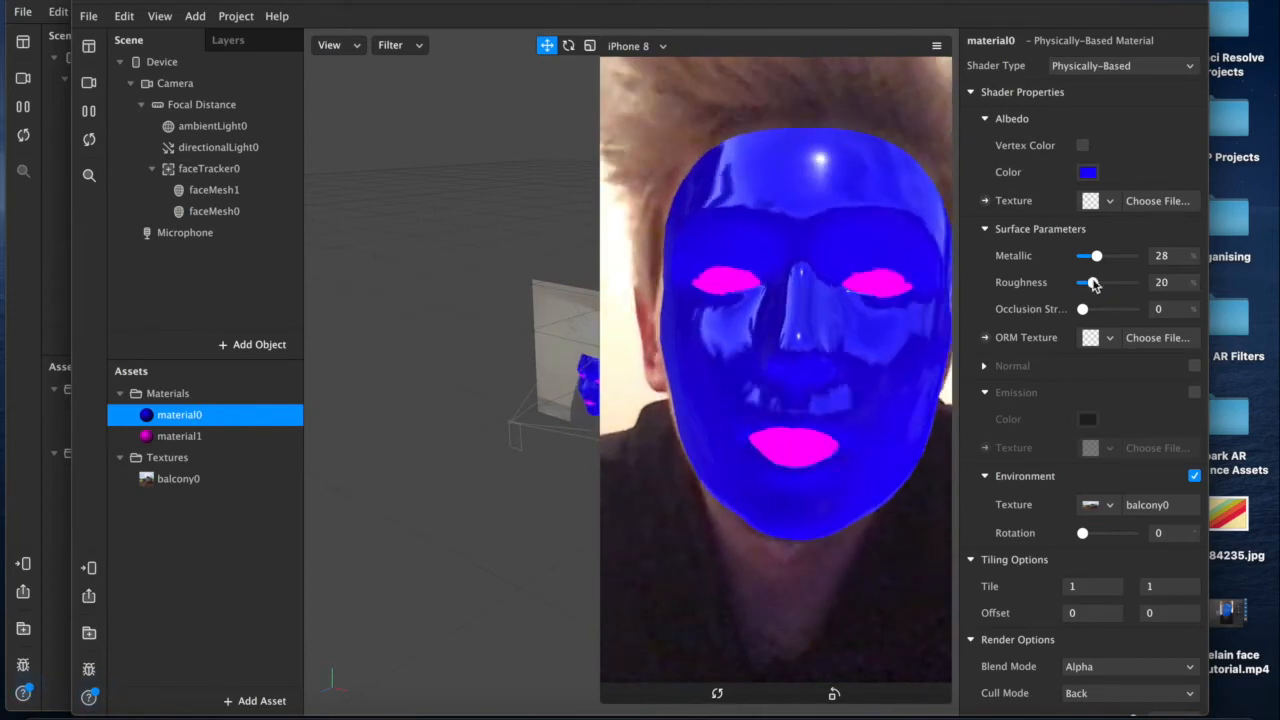
pyautogui.moveTo(1096, 256); pyautogui.dragTo(1082, 256)
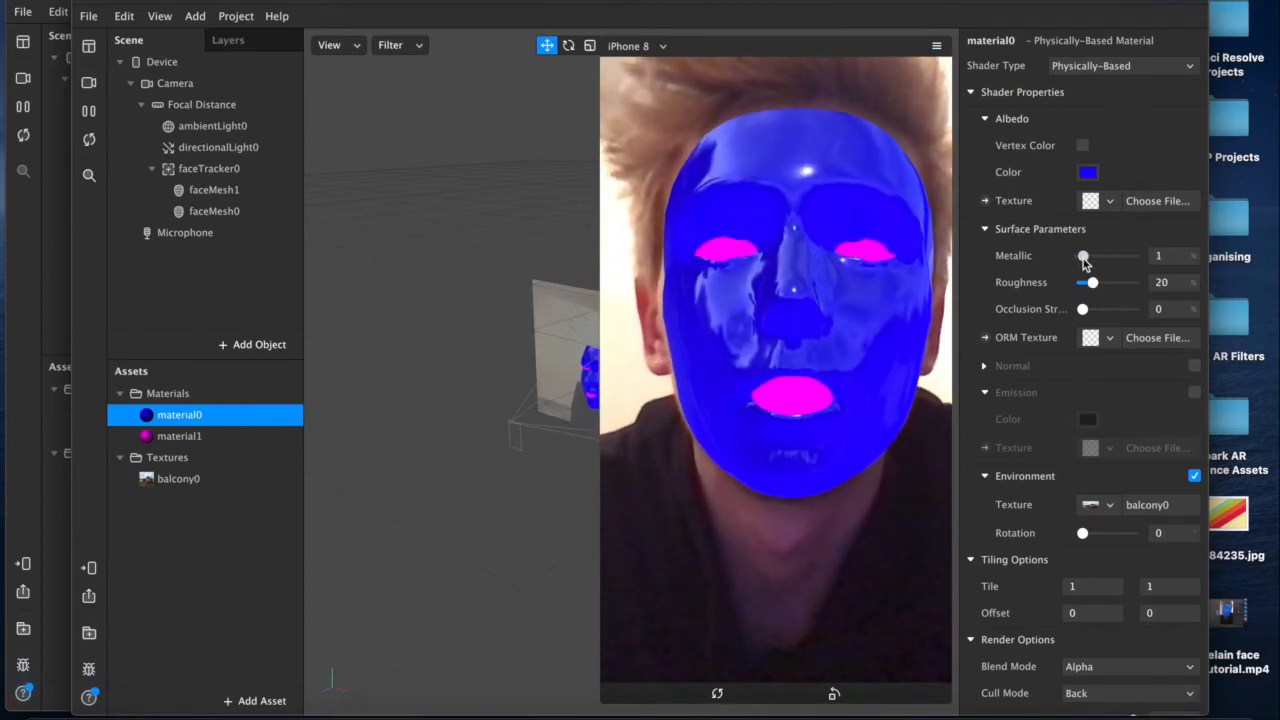
pyautogui.moveTo(1092, 282); pyautogui.dragTo(1100, 282)
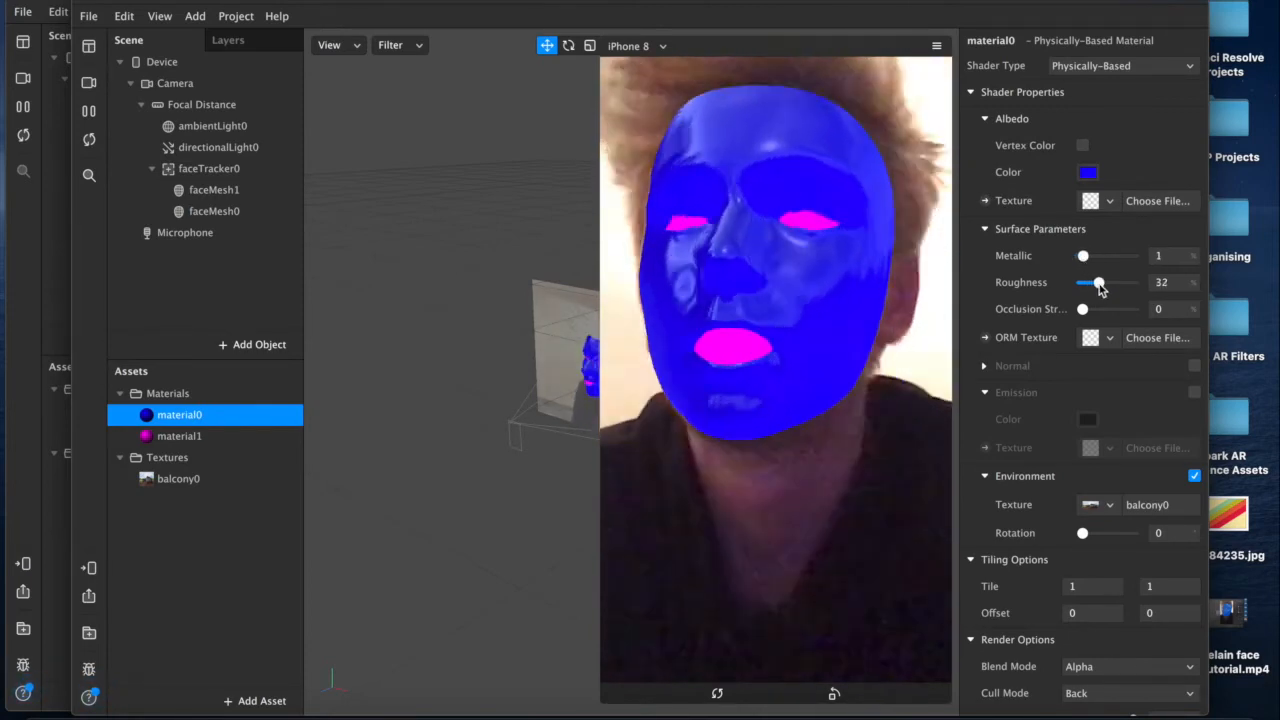
pyautogui.moveTo(1098, 284); pyautogui.dragTo(1084, 284)
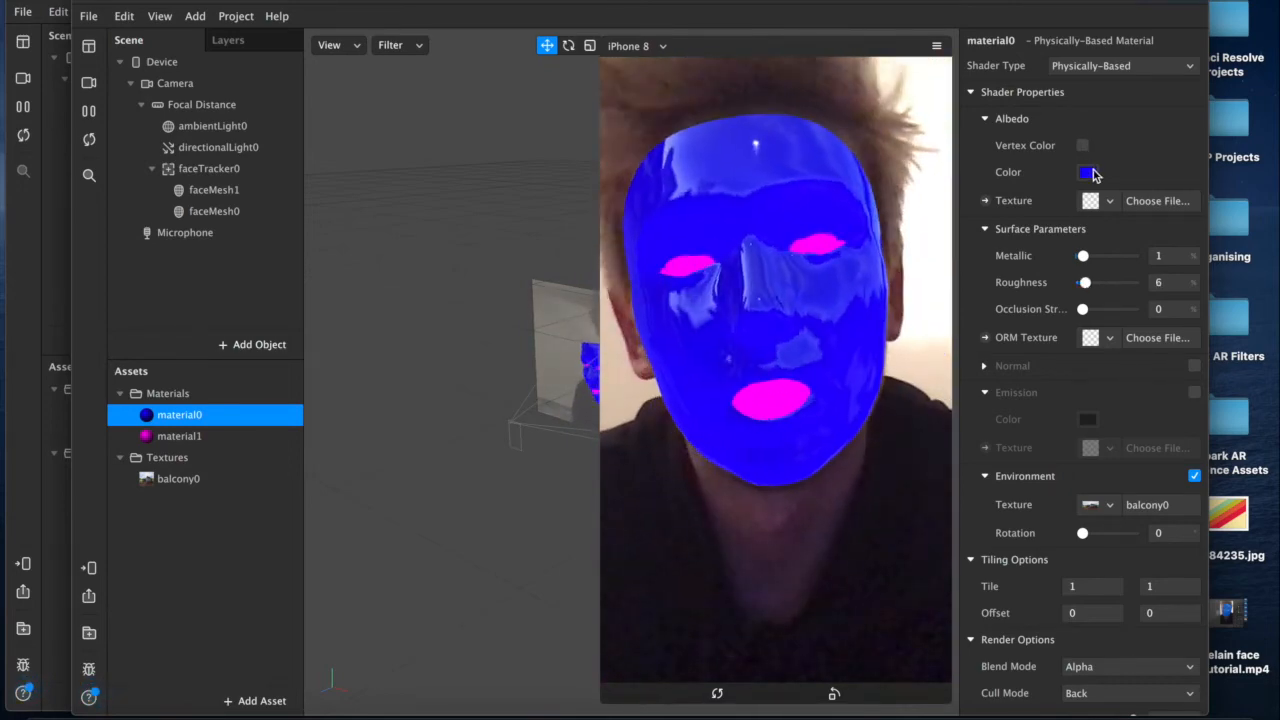
# - Recolour the mask to pale porcelain white, RGB 225, 247, 255 (E1F7FF)
pyautogui.click(1088, 172)
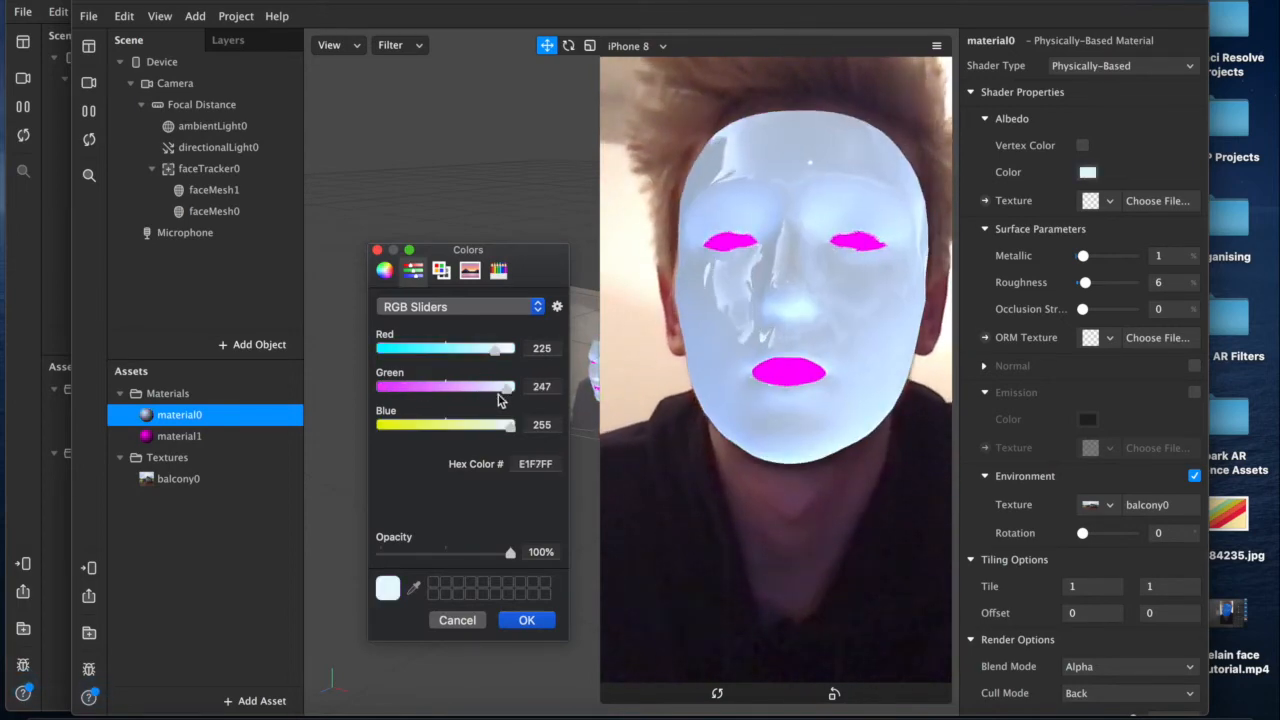
pyautogui.click(528, 620)
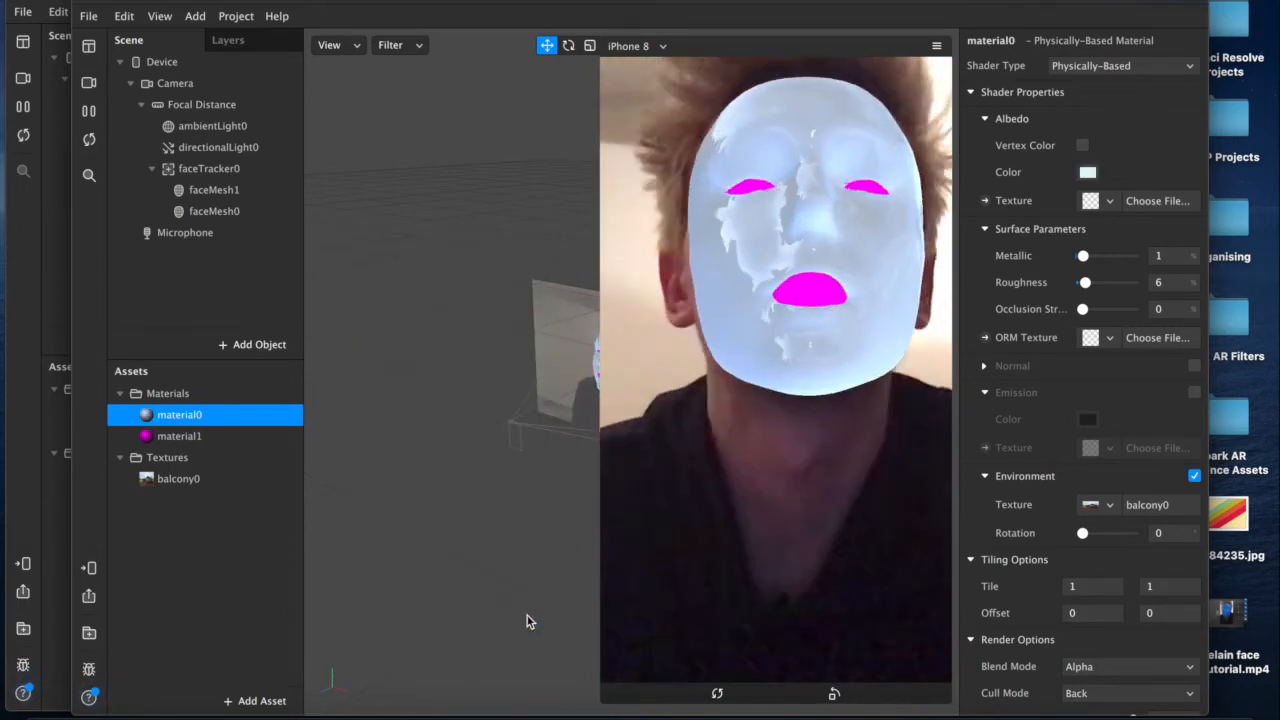